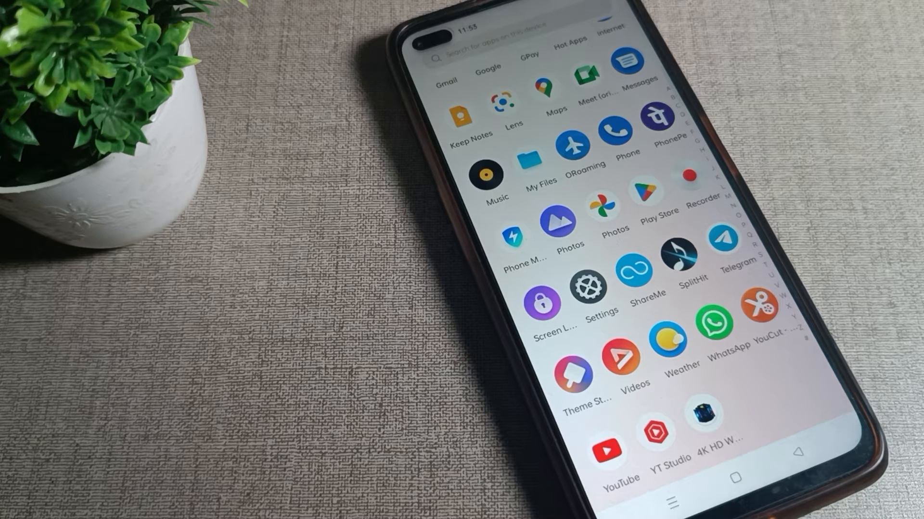
Open Settings and reach the Wallpapers page via Home screen & Lock screen.
scroll("down", 3)
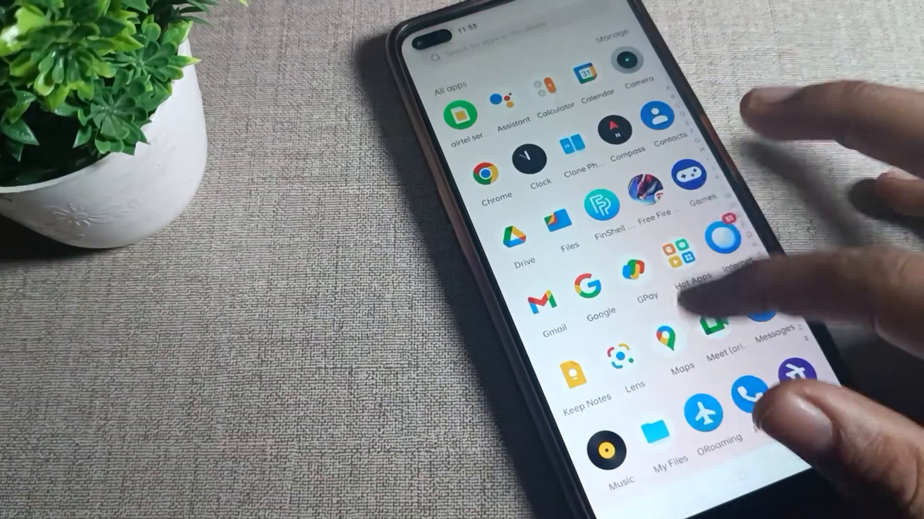
scroll("down", 3)
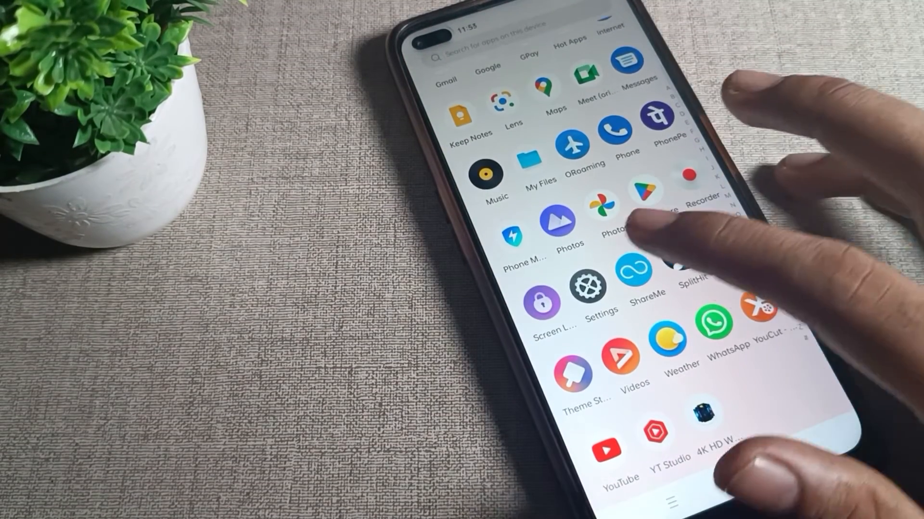
left_click(590, 287)
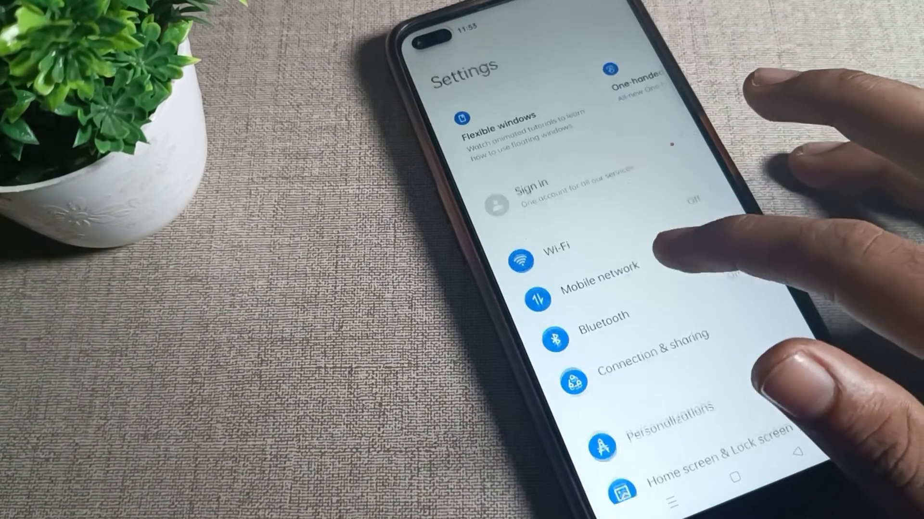
scroll("down", 3)
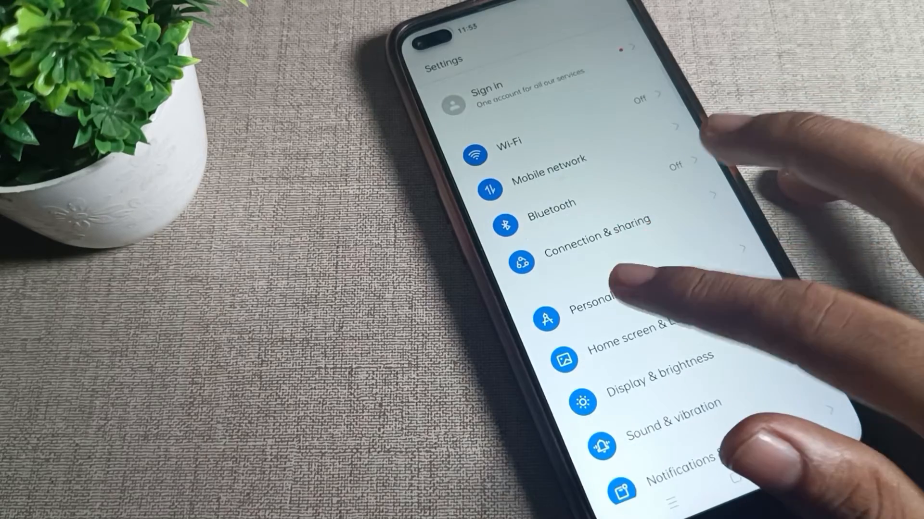
left_click(588, 306)
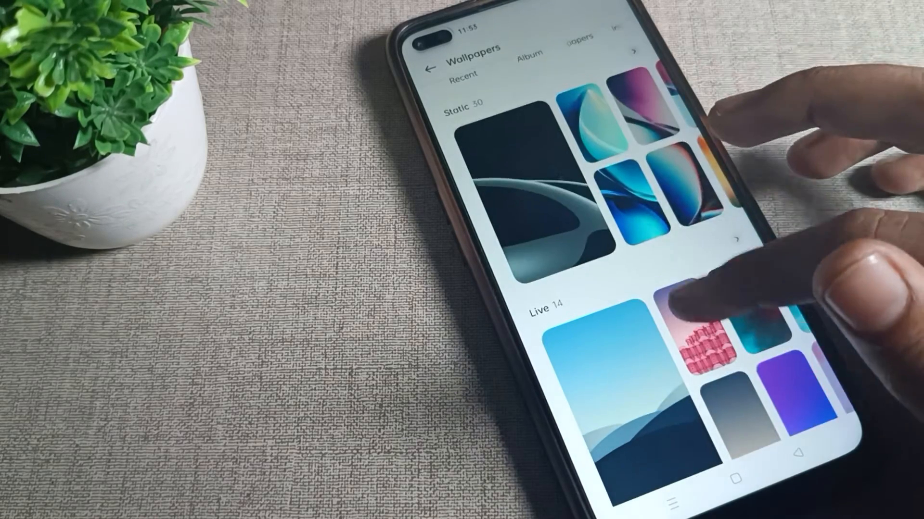
Preview the purple abstract wallpaper from the Static collection full screen.
scroll("left", 3)
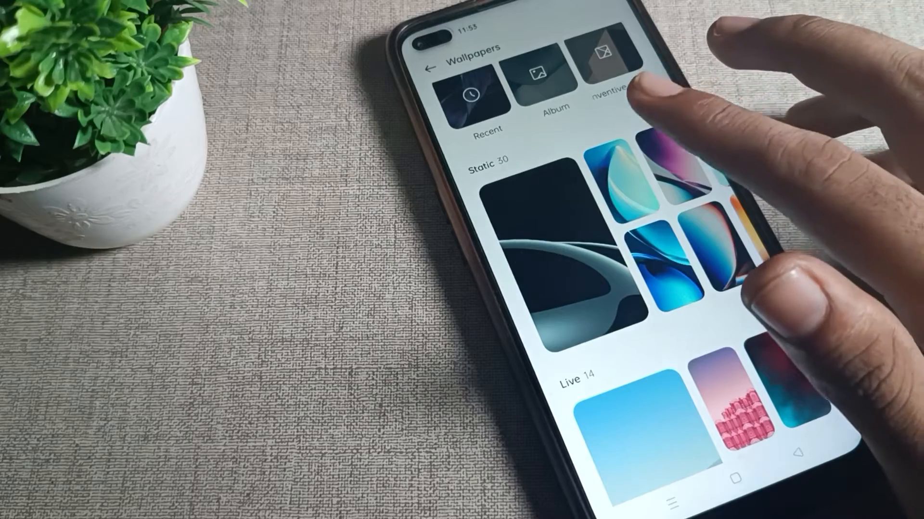
left_click(677, 254)
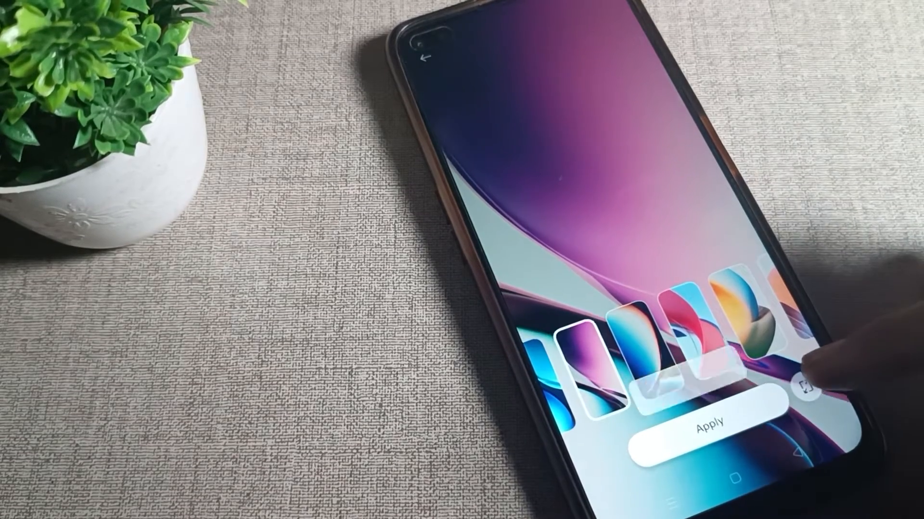
Apply the purple wallpaper to home and lock screens, then wake the phone to verify.
left_click(709, 423)
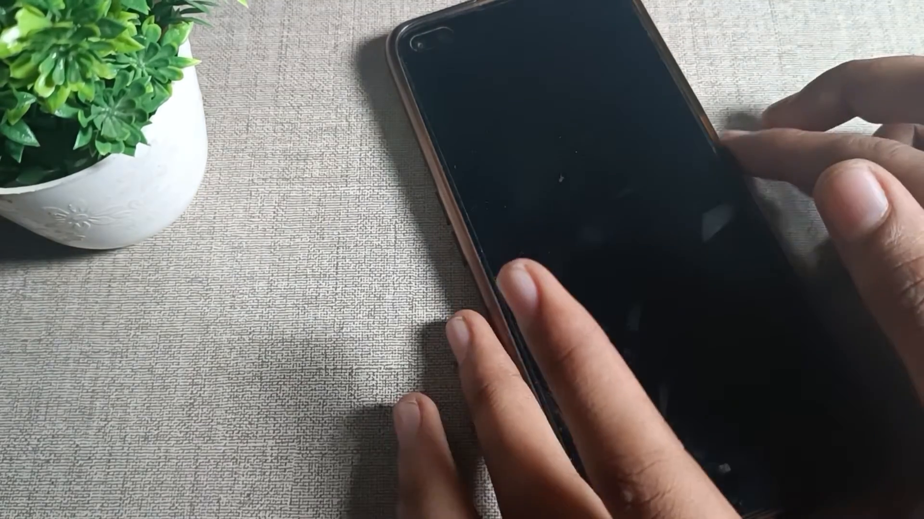
left_click(766, 135)
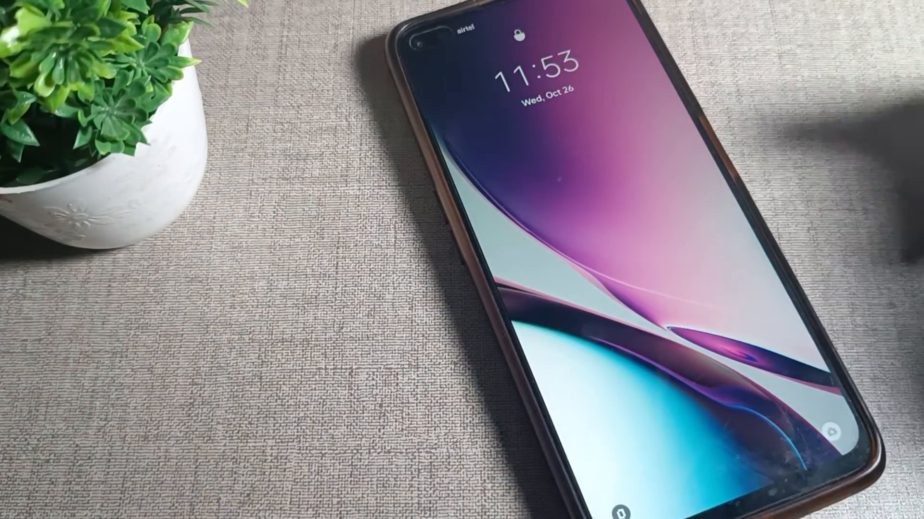